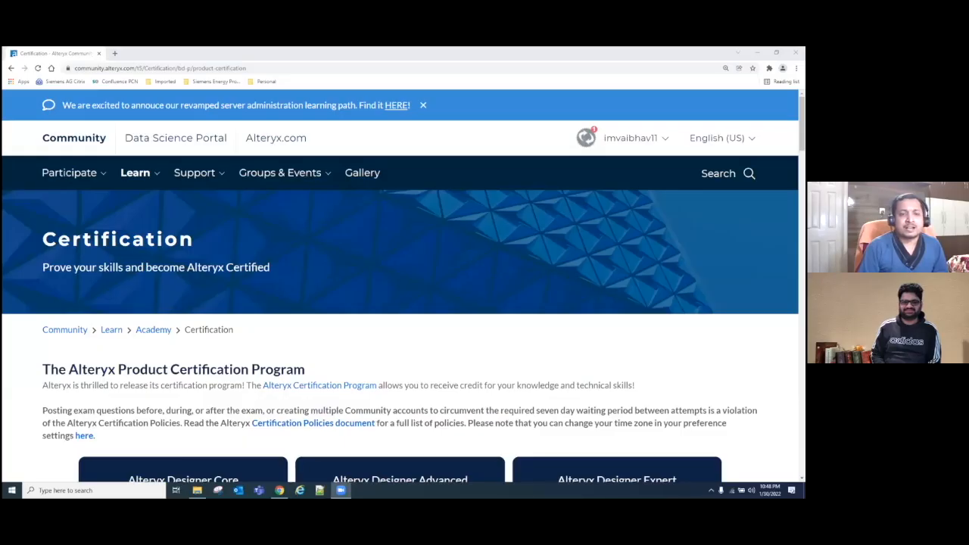
# Navigate the certification page header area and begin scrolling past the exam cards
pyautogui.scroll(-3)
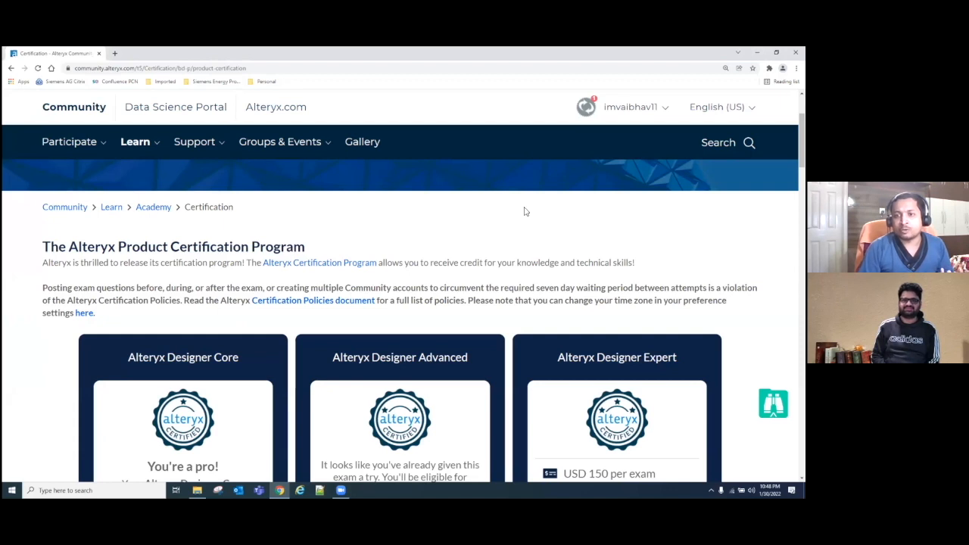
pyautogui.click(280, 142)
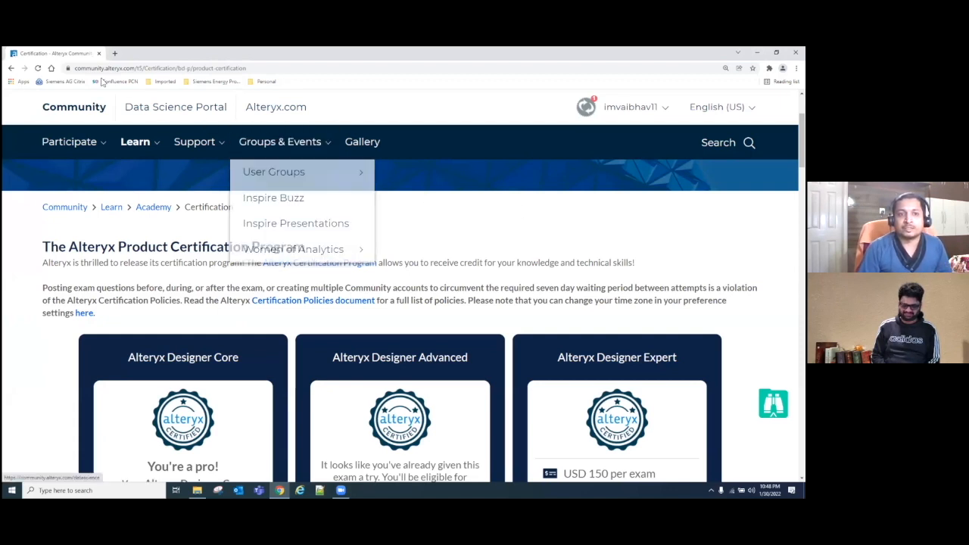
pyautogui.click(152, 66)
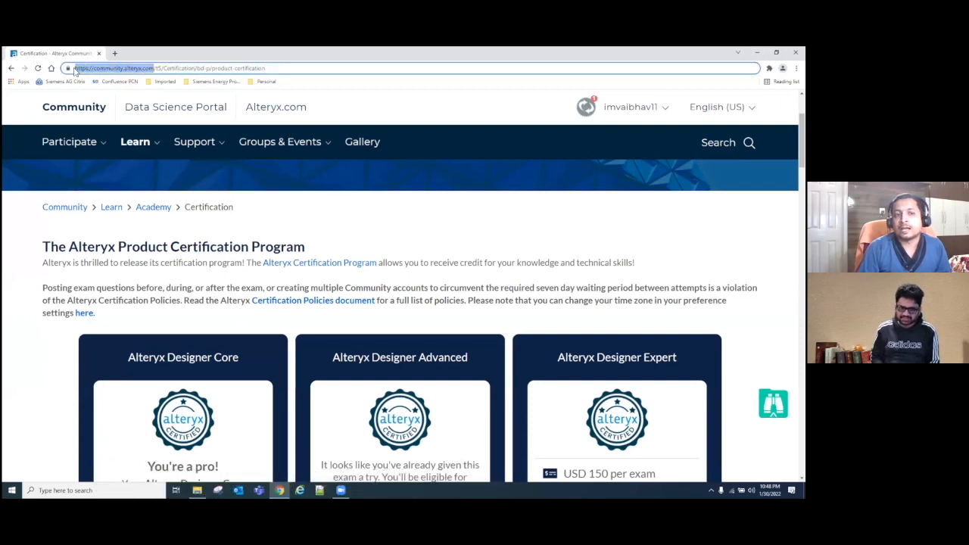
pyautogui.moveTo(266, 177)
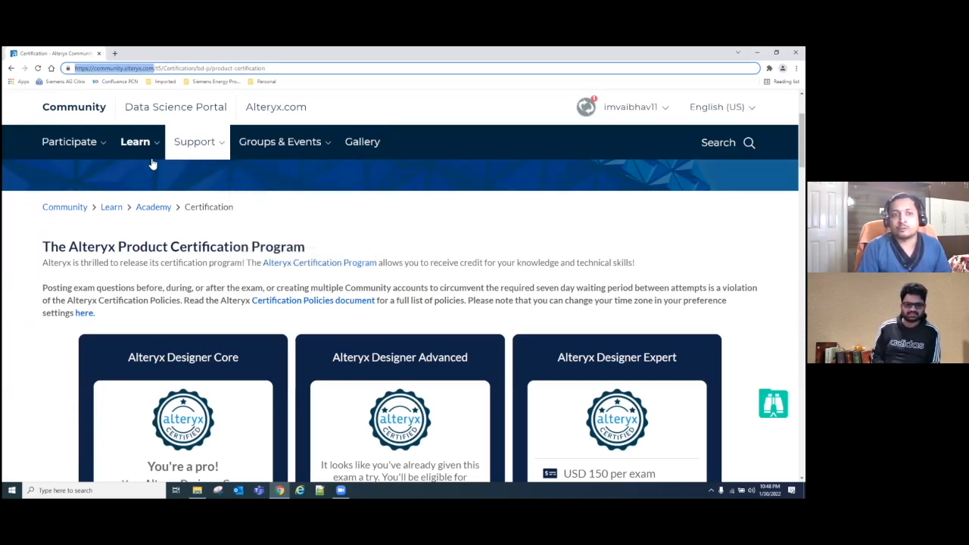
pyautogui.click(70, 142)
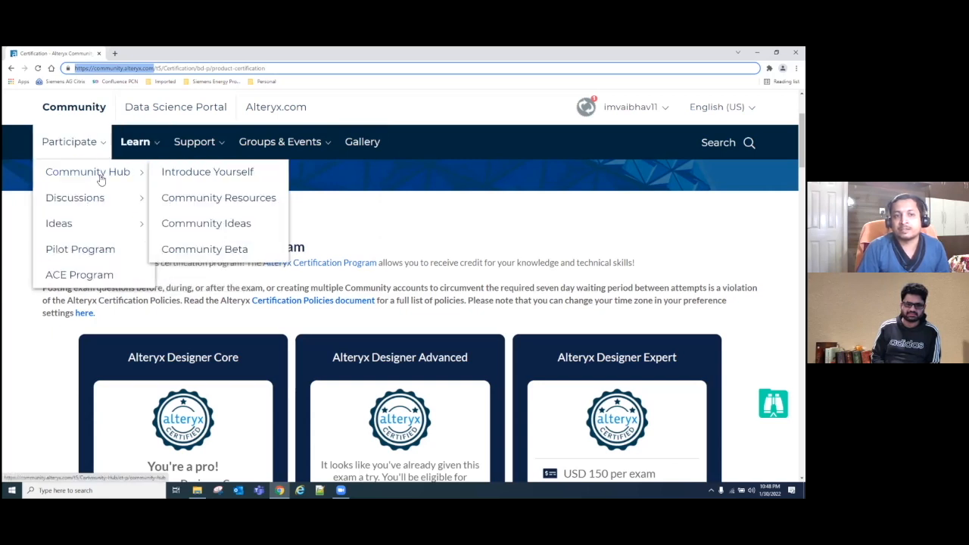
pyautogui.moveTo(118, 198)
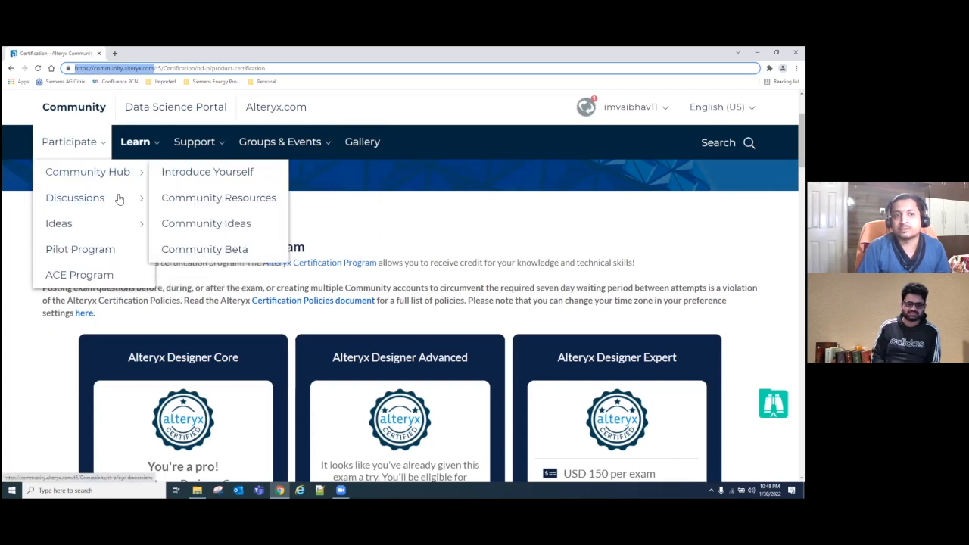
pyautogui.moveTo(207, 171)
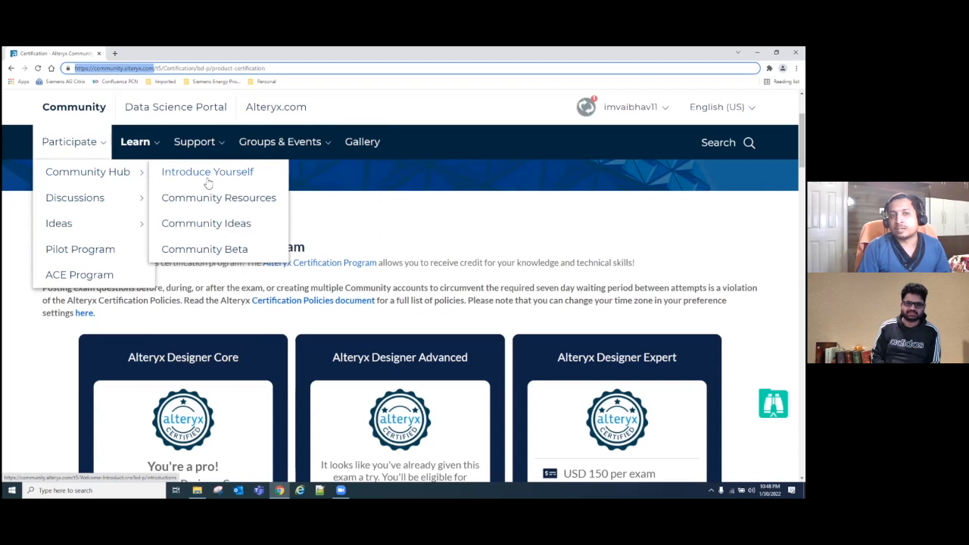
pyautogui.moveTo(218, 197)
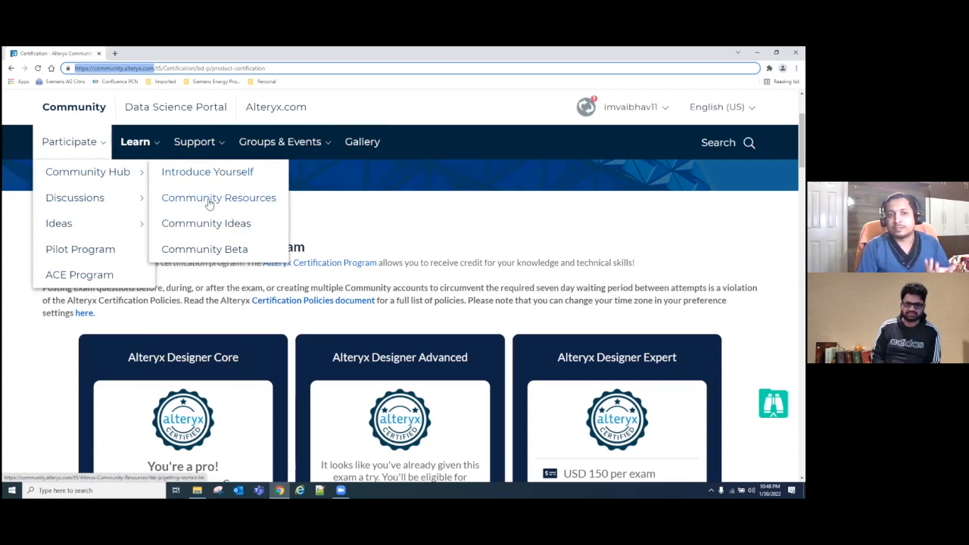
pyautogui.moveTo(209, 211)
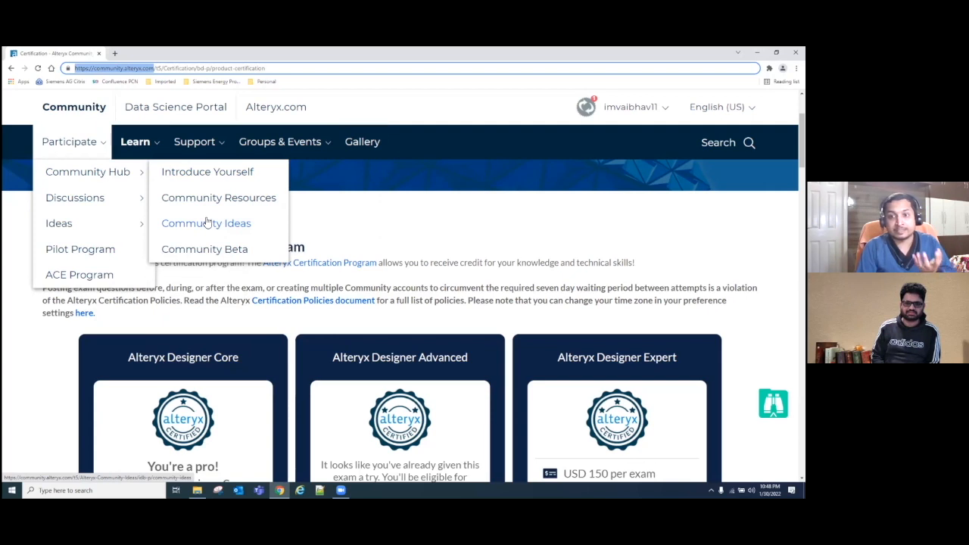
pyautogui.moveTo(194, 233)
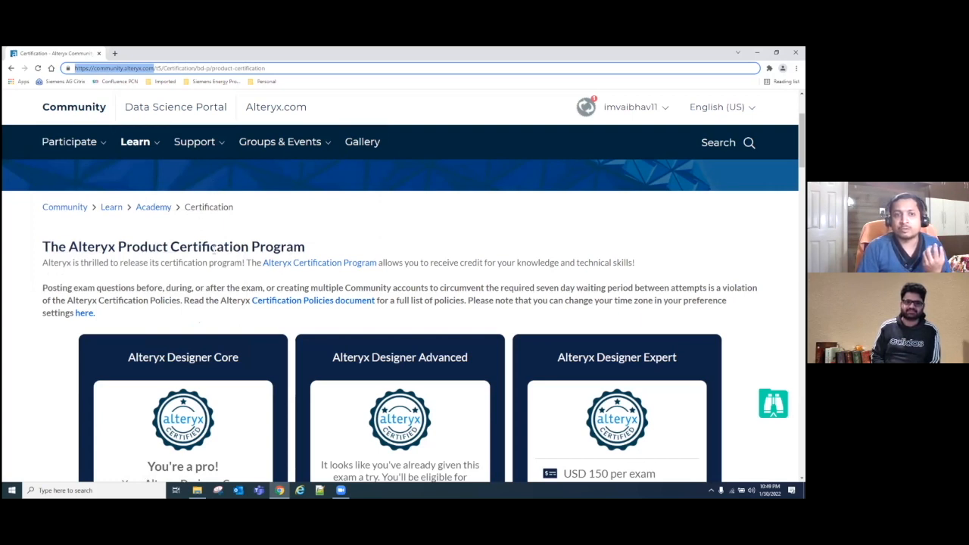
pyautogui.click(194, 142)
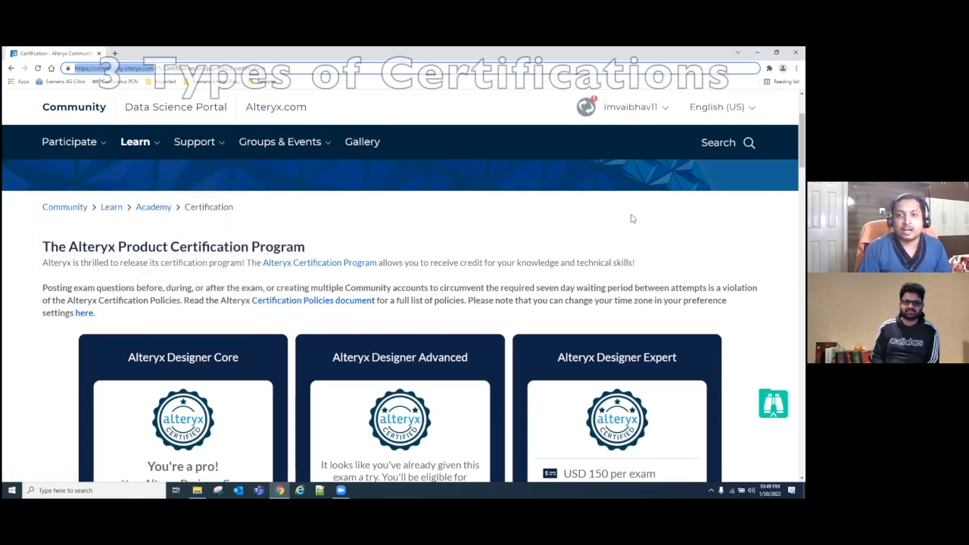
pyautogui.scroll(-3)
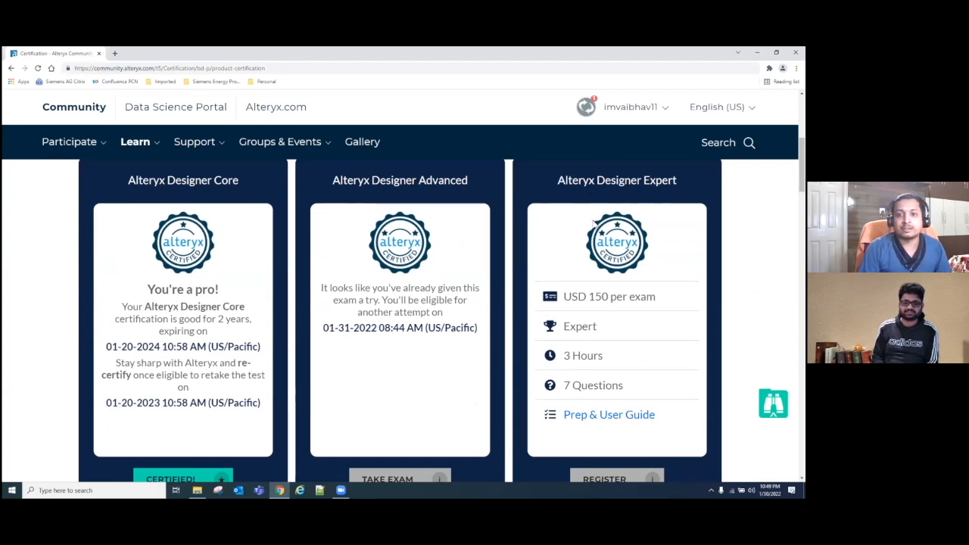
pyautogui.moveTo(279, 242)
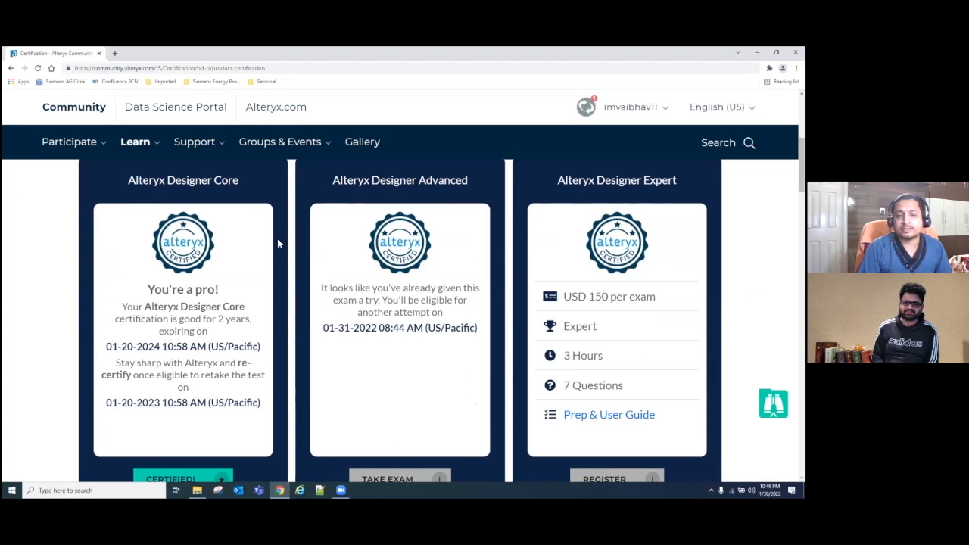
pyautogui.moveTo(379, 285)
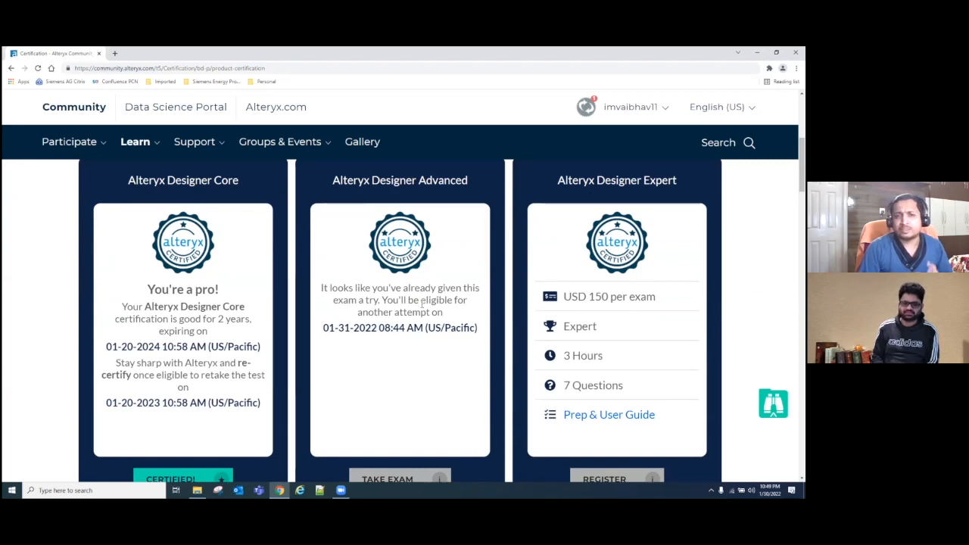
pyautogui.moveTo(285, 297)
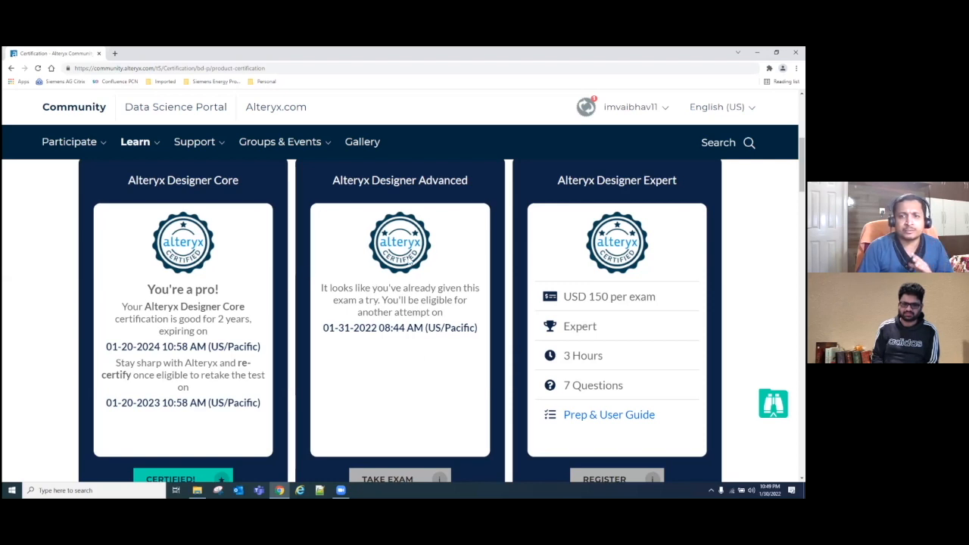
pyautogui.moveTo(252, 285)
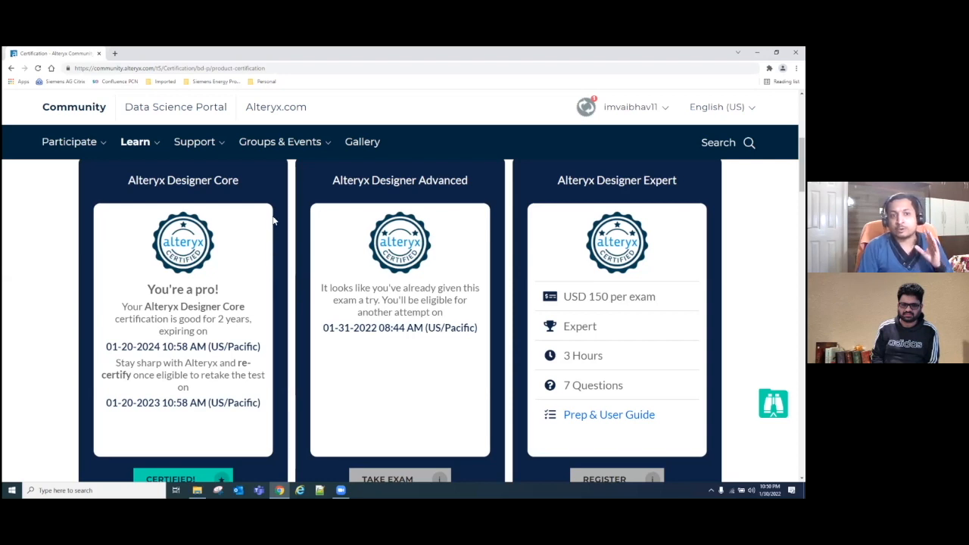
pyautogui.moveTo(270, 259)
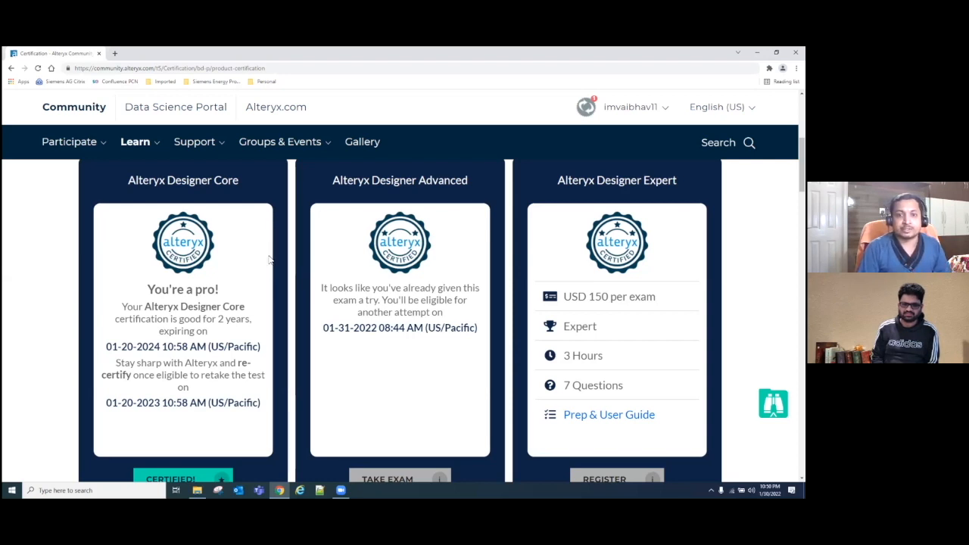
pyautogui.moveTo(275, 292)
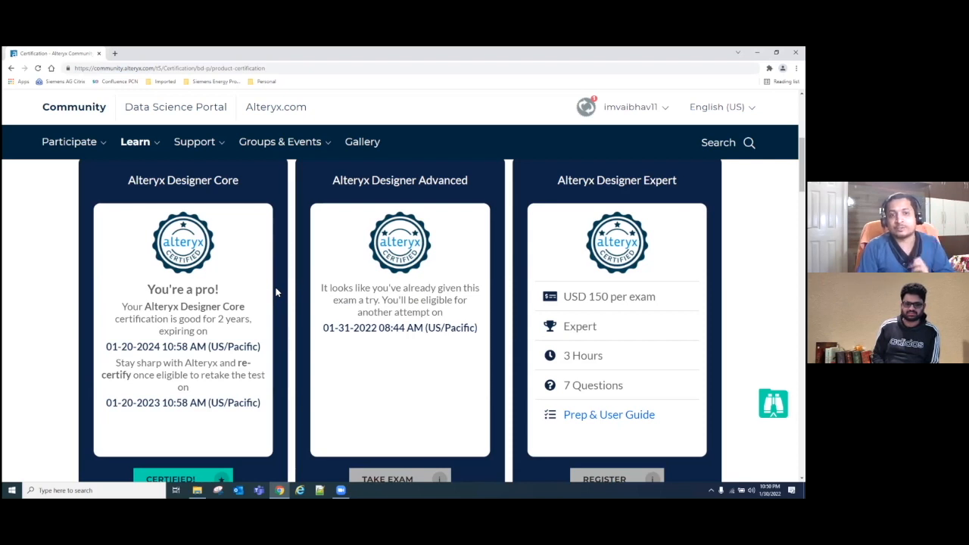
# Scroll down to the Exam Certification Details and On-Demand Exam Access rules
pyautogui.scroll(-3)
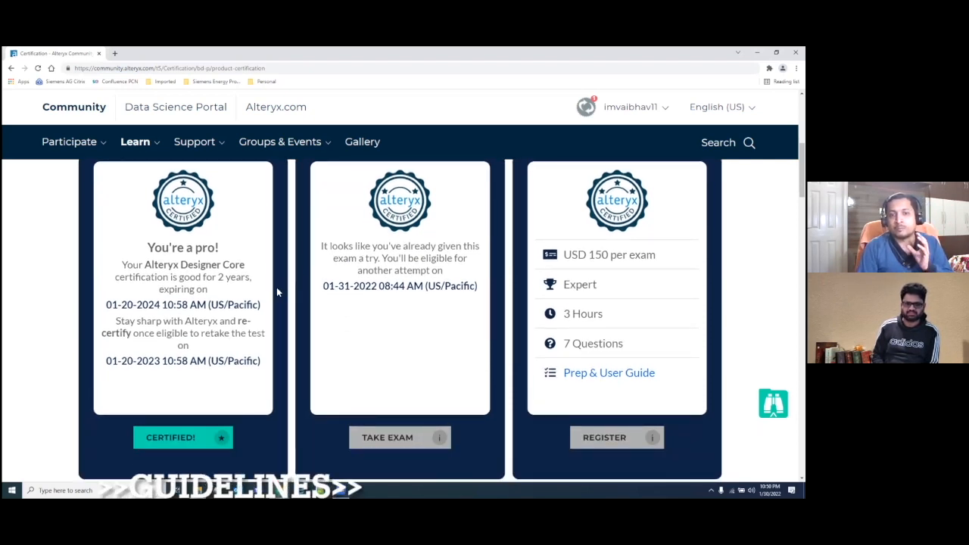
pyautogui.scroll(-3)
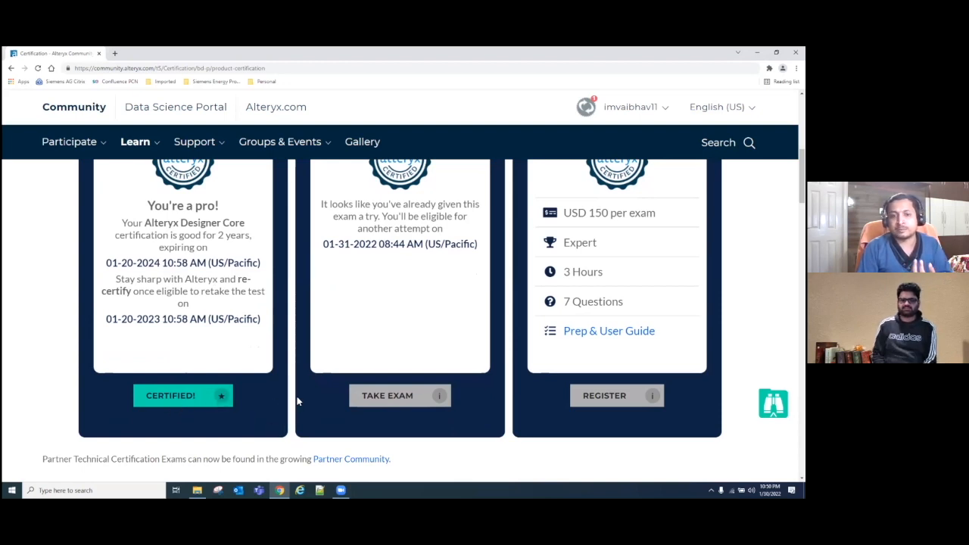
pyautogui.scroll(-3)
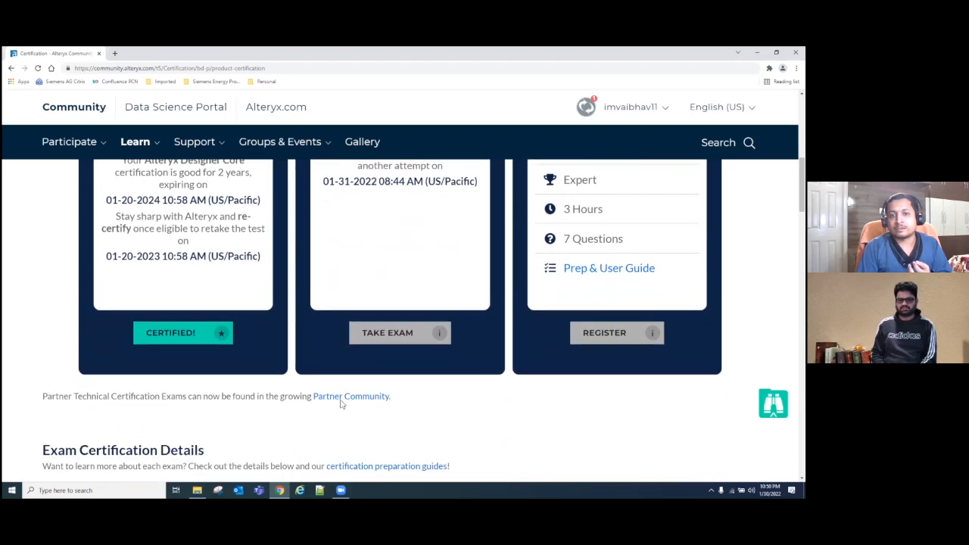
pyautogui.scroll(-3)
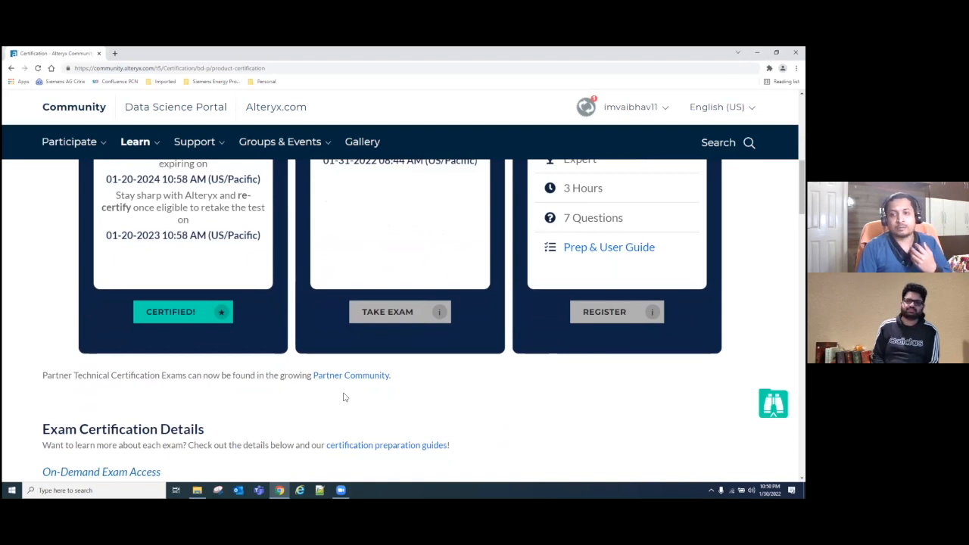
pyautogui.scroll(-3)
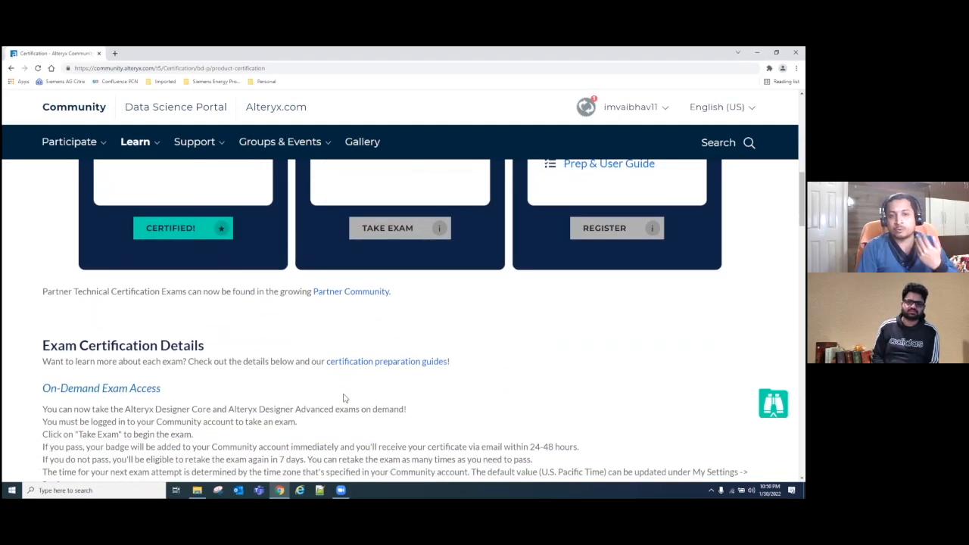
pyautogui.scroll(3)
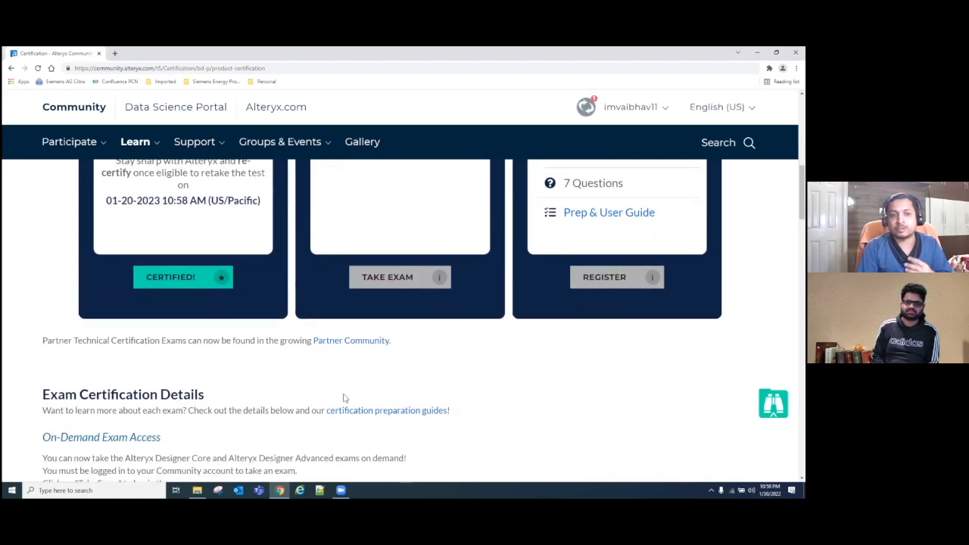
pyautogui.scroll(-3)
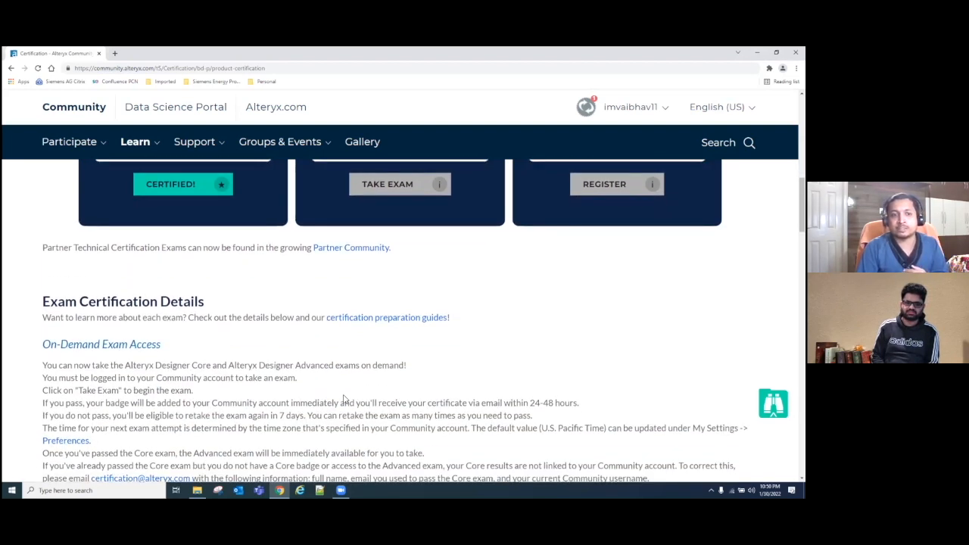
pyautogui.scroll(-3)
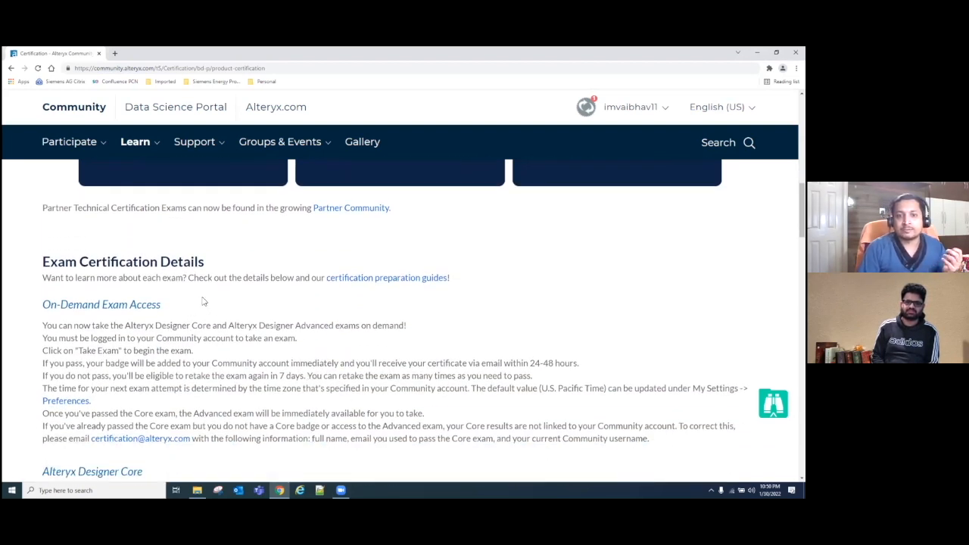
pyautogui.scroll(-3)
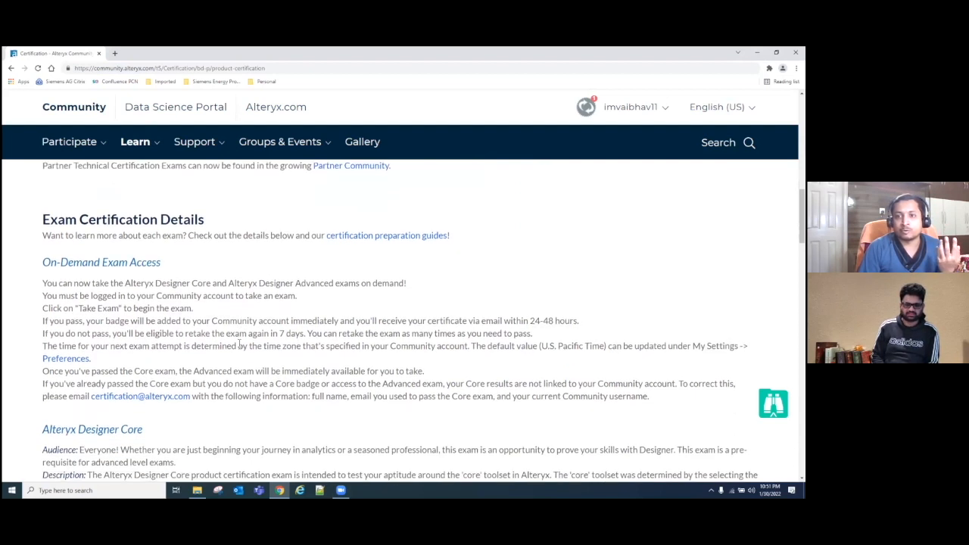
# Scroll to the Alteryx Designer Core section with 80 questions and 2 hours exam time
pyautogui.scroll(-3)
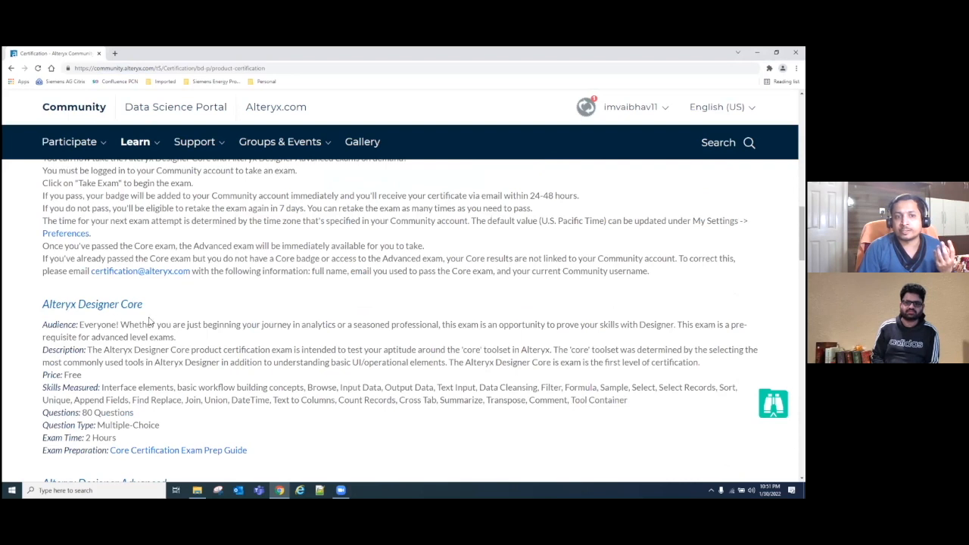
pyautogui.scroll(-3)
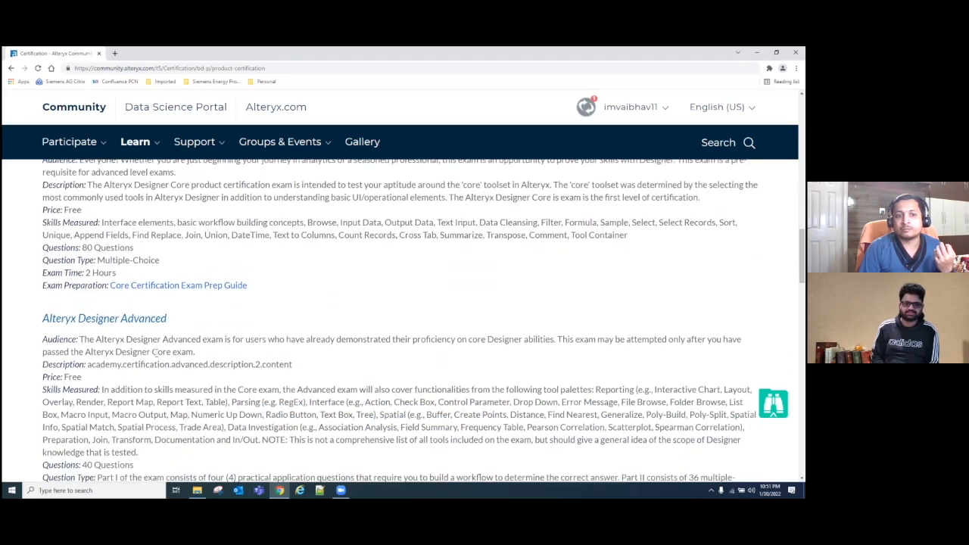
pyautogui.scroll(3)
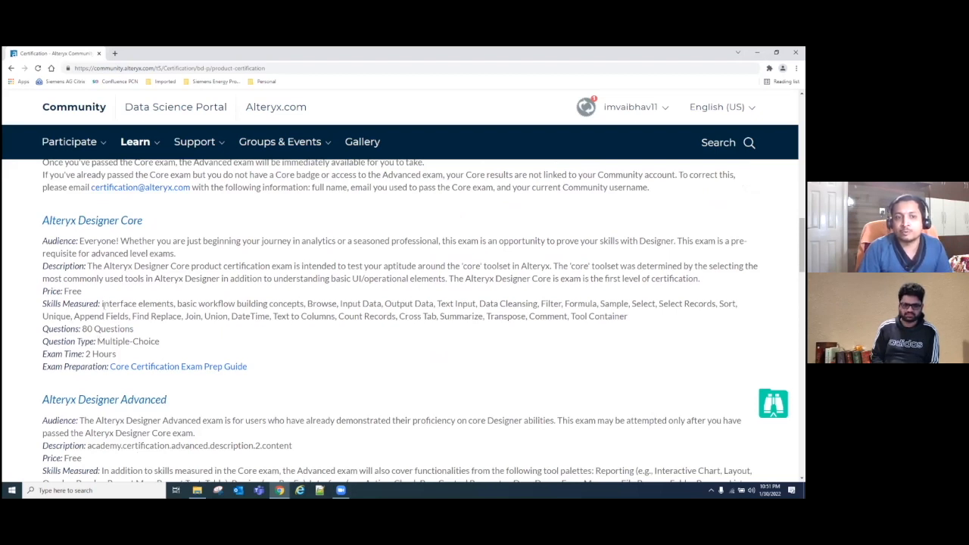
# Highlight the Designer Core Skills Measured list, then clear the highlight
pyautogui.doubleClick(133, 303)
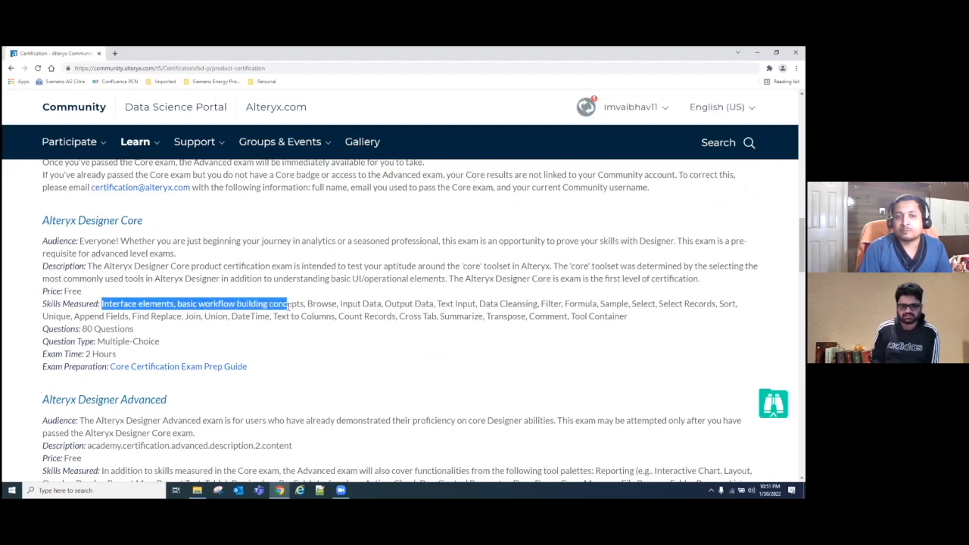
pyautogui.moveTo(288, 302); pyautogui.dragTo(351, 303)
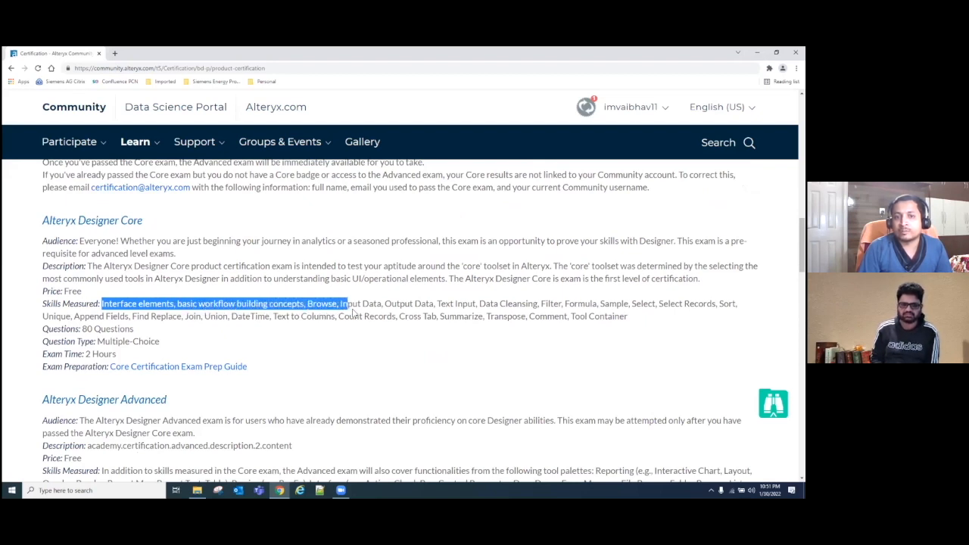
pyautogui.moveTo(342, 303); pyautogui.dragTo(470, 316)
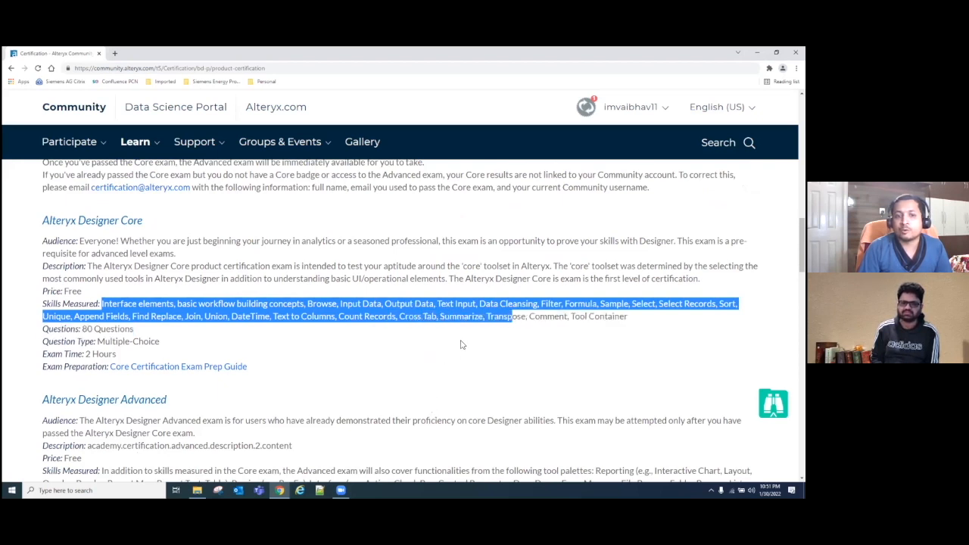
pyautogui.click(462, 345)
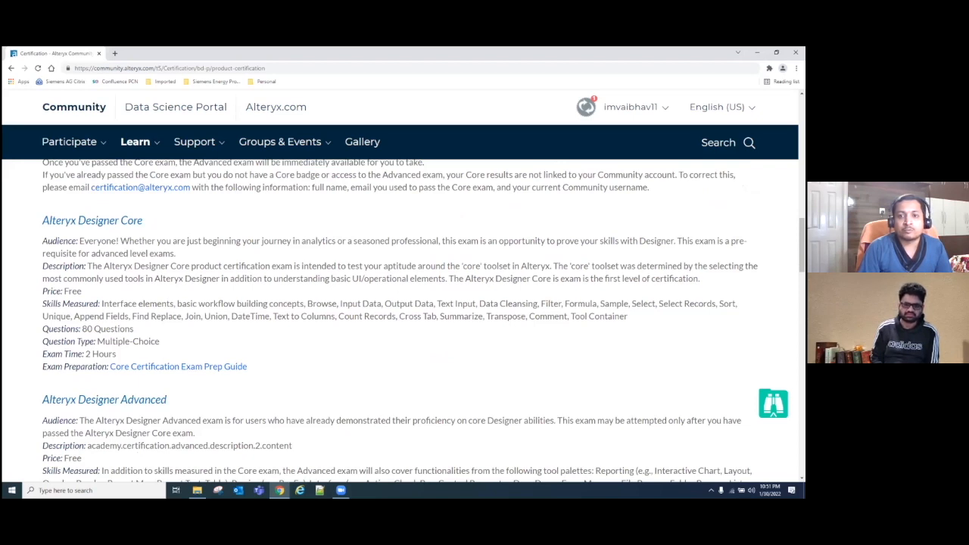
pyautogui.moveTo(529, 294)
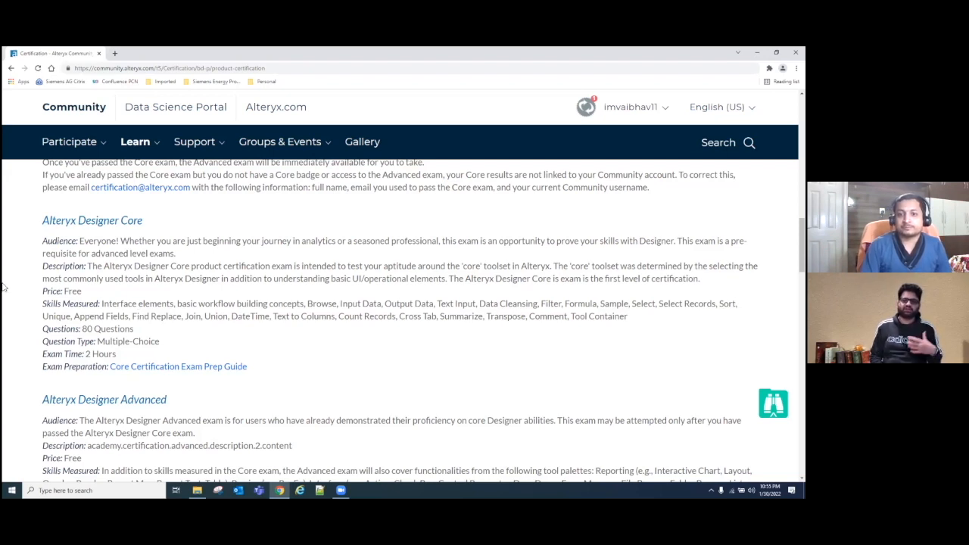
# Scroll back up to the Designer Core, Advanced and Expert exam cards
pyautogui.scroll(3)
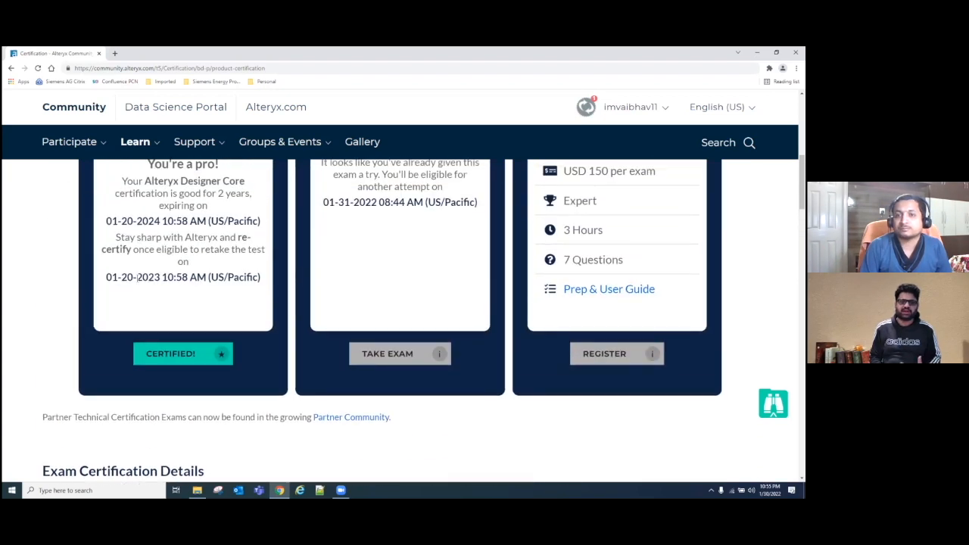
pyautogui.scroll(3)
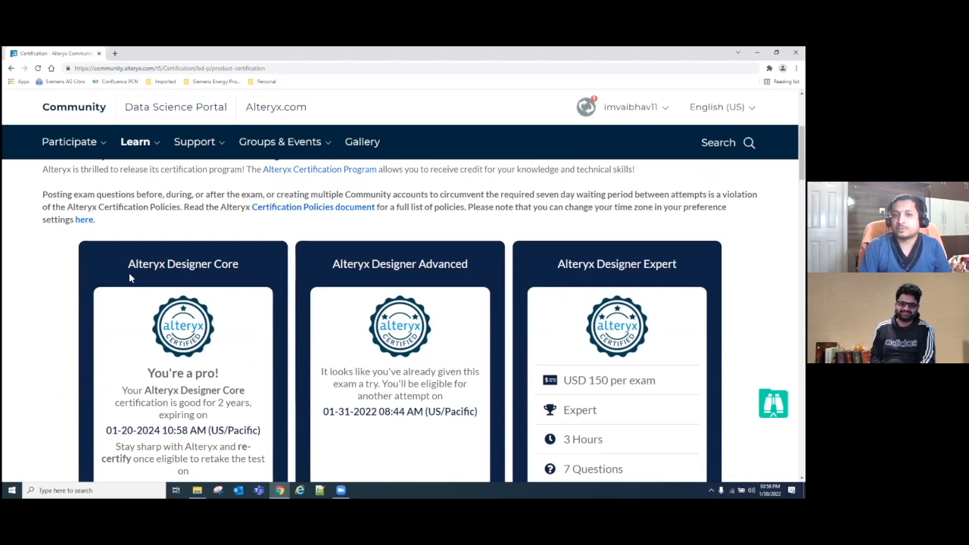
pyautogui.moveTo(322, 257)
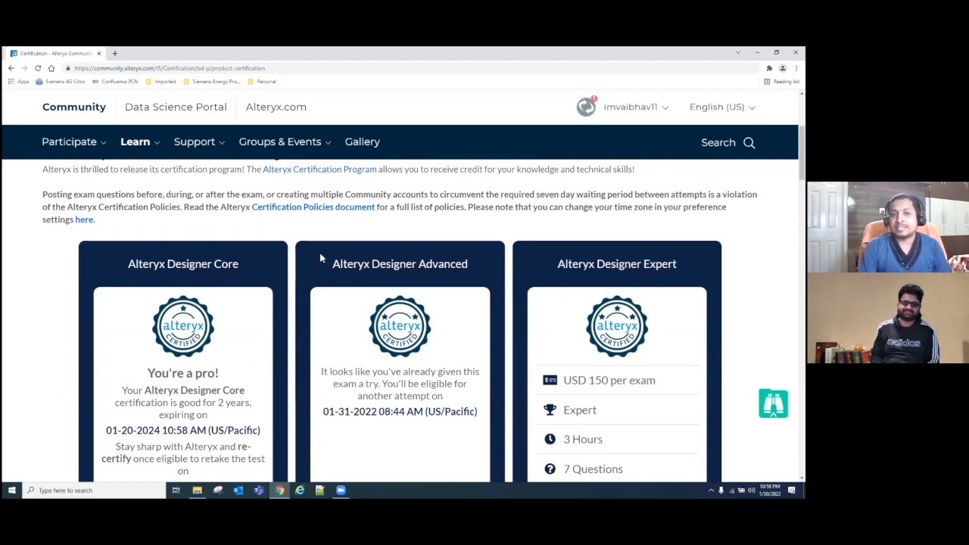
pyautogui.moveTo(374, 284)
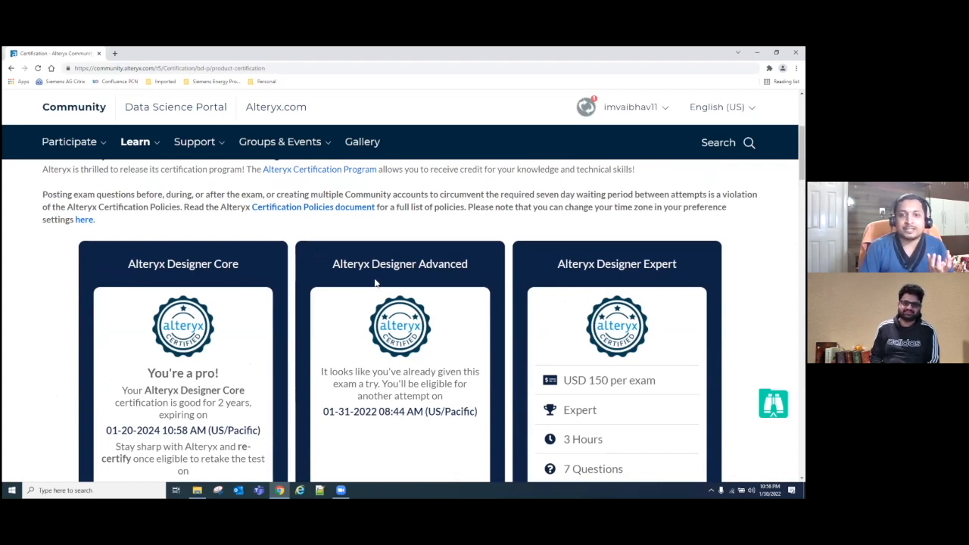
pyautogui.moveTo(416, 285)
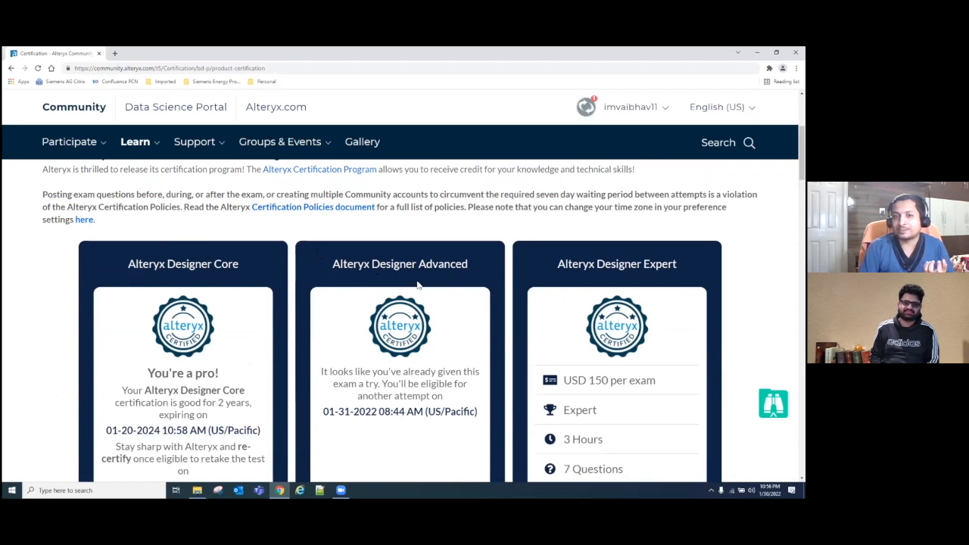